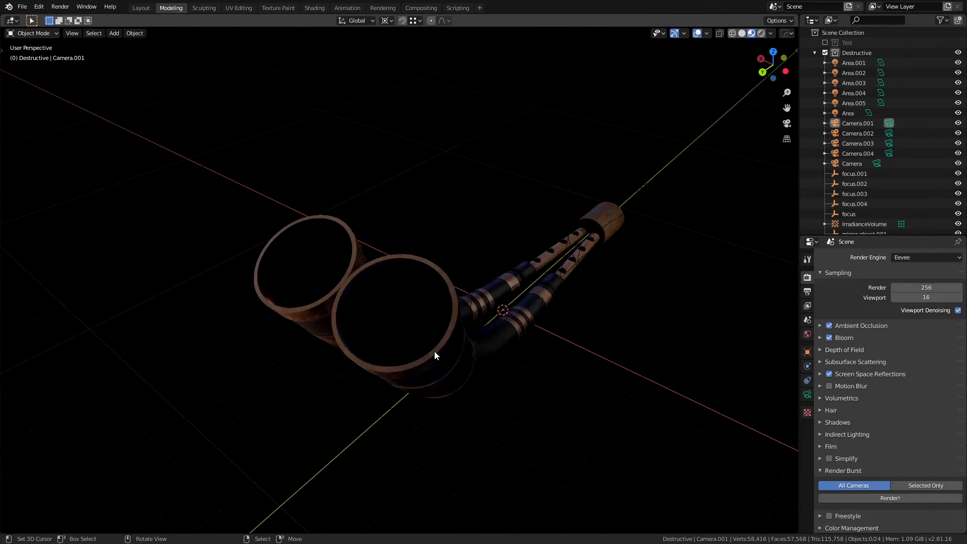
- Orbit around the horn to inspect its bells from below, the side and behind
left_click_drag(435, 355, 444, 343)
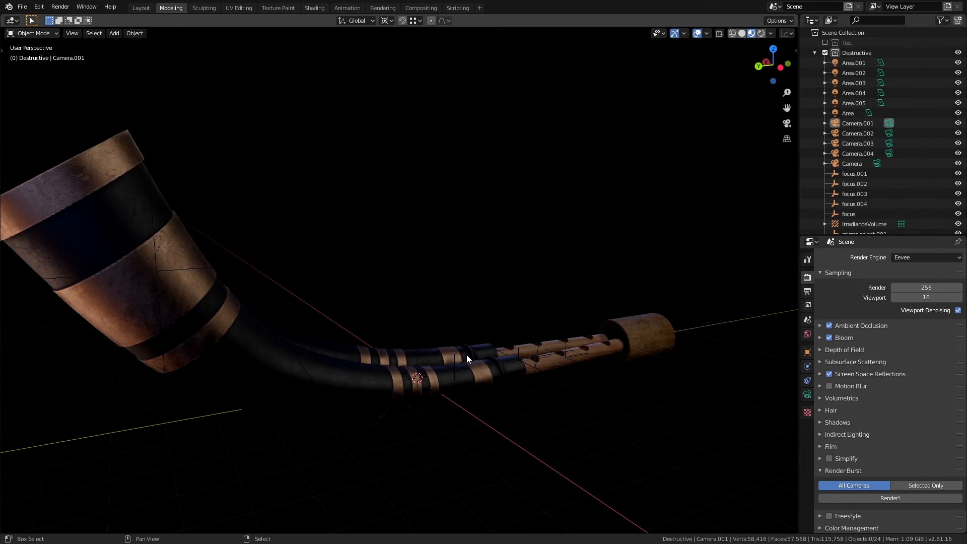
left_click_drag(468, 357, 382, 357)
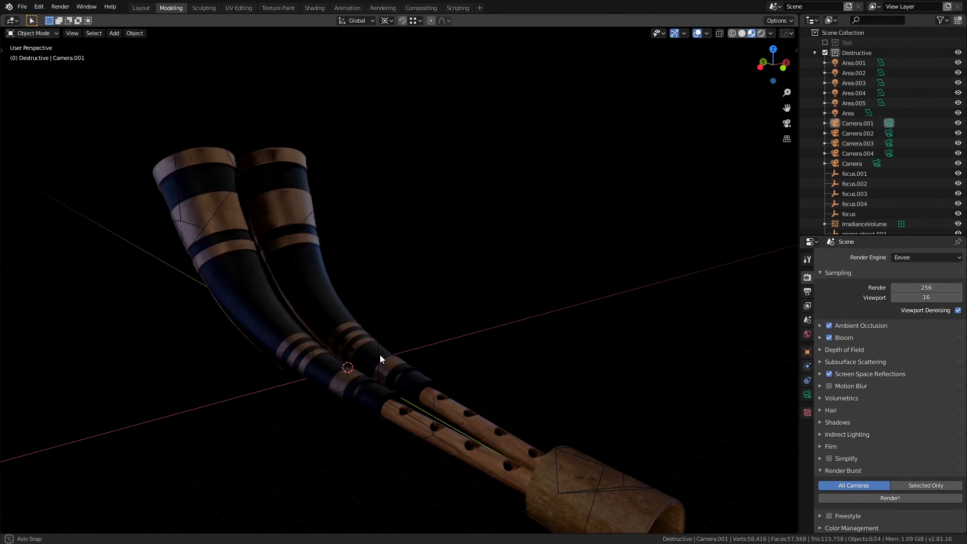
left_click_drag(379, 359, 319, 366)
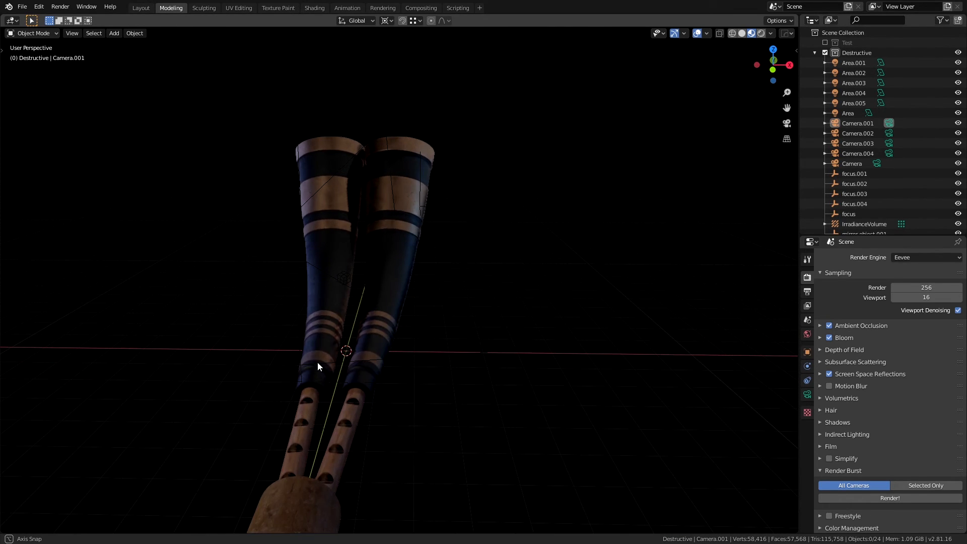
left_click_drag(318, 366, 269, 311)
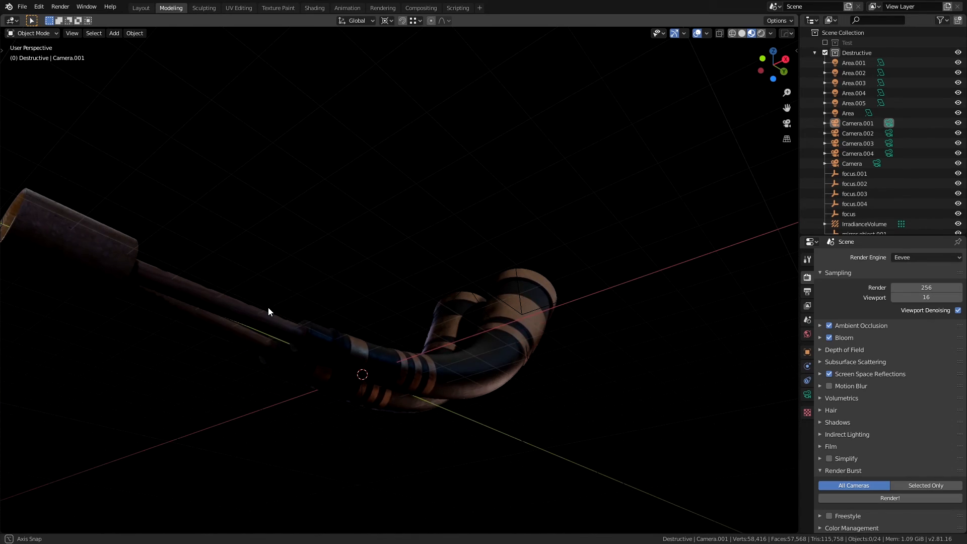
left_click_drag(269, 311, 321, 279)
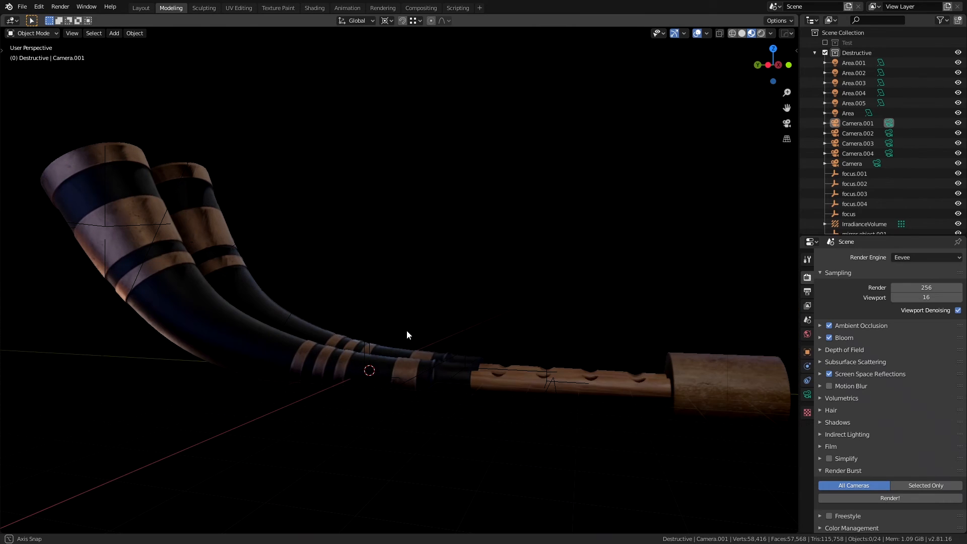
left_click_drag(407, 335, 475, 369)
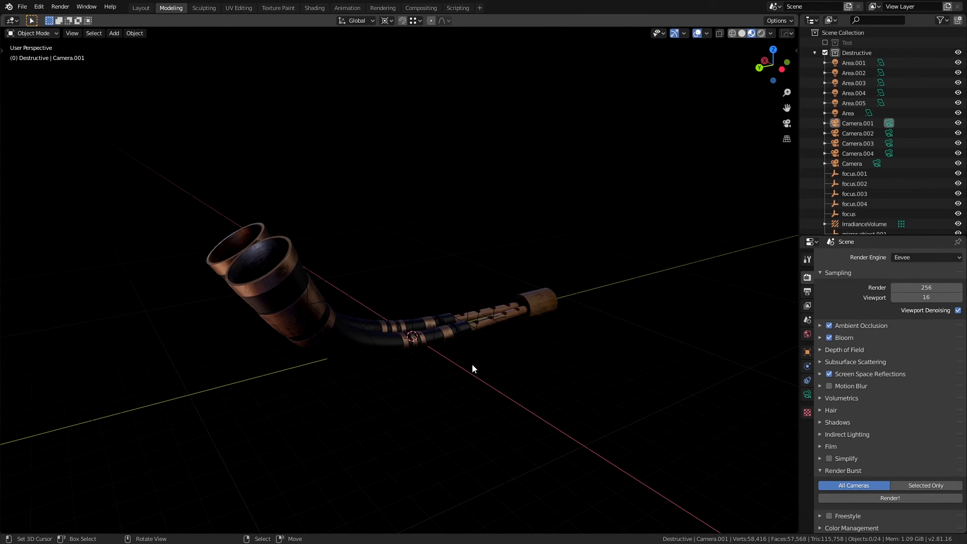
- Draw a blue annotation arc over the top of the bell in the Camera.001 view
key("z")
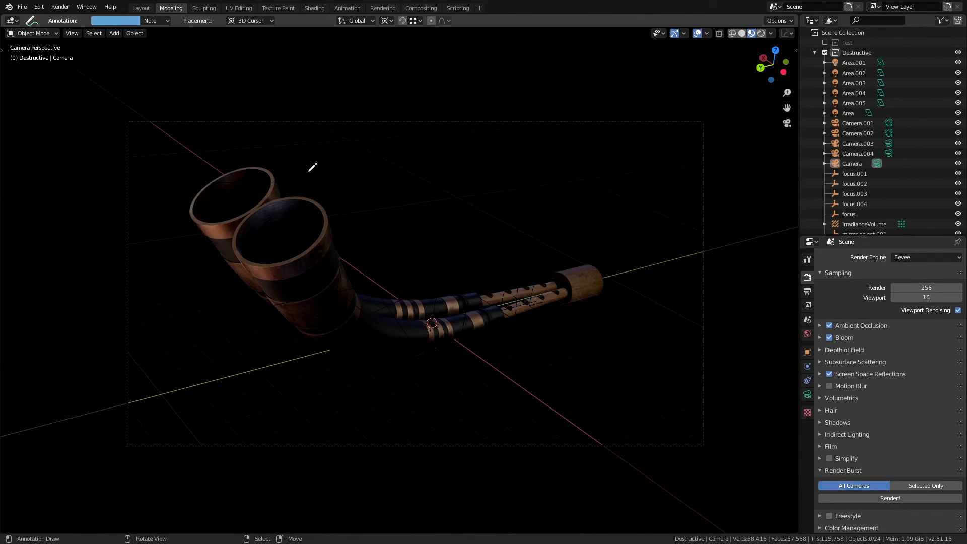
left_click_drag(311, 166, 397, 299)
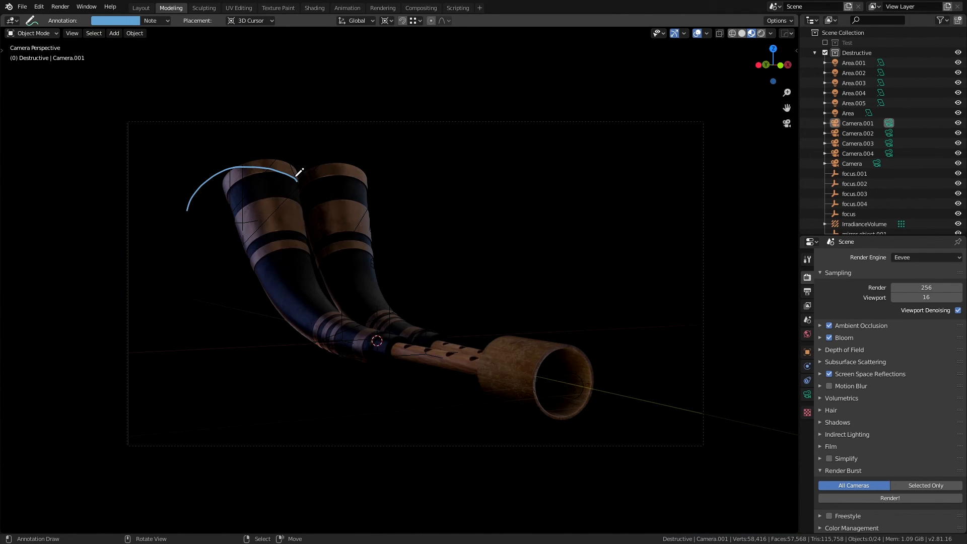
left_click_drag(296, 172, 308, 351)
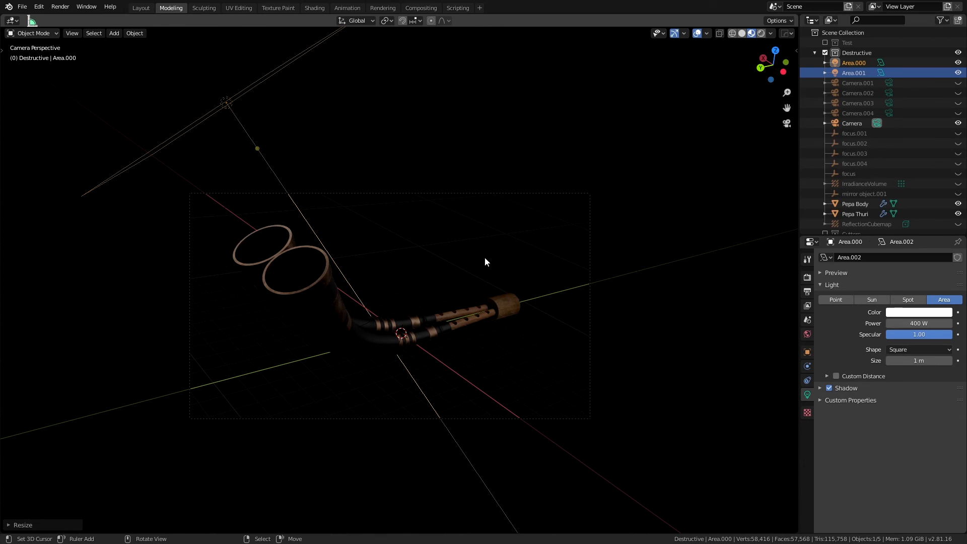
- Save the Blender file with the reduced light setup
key("ctrl+s")
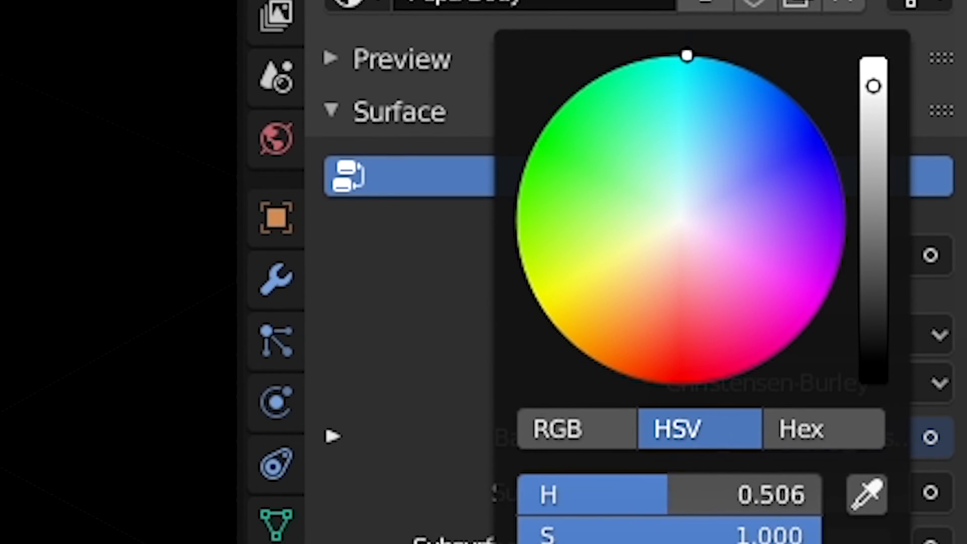
- Drag the Pepa Body colour wheel from cyan to a saturated yellow (hue 0.176)
left_click_drag(686, 55, 532, 293)
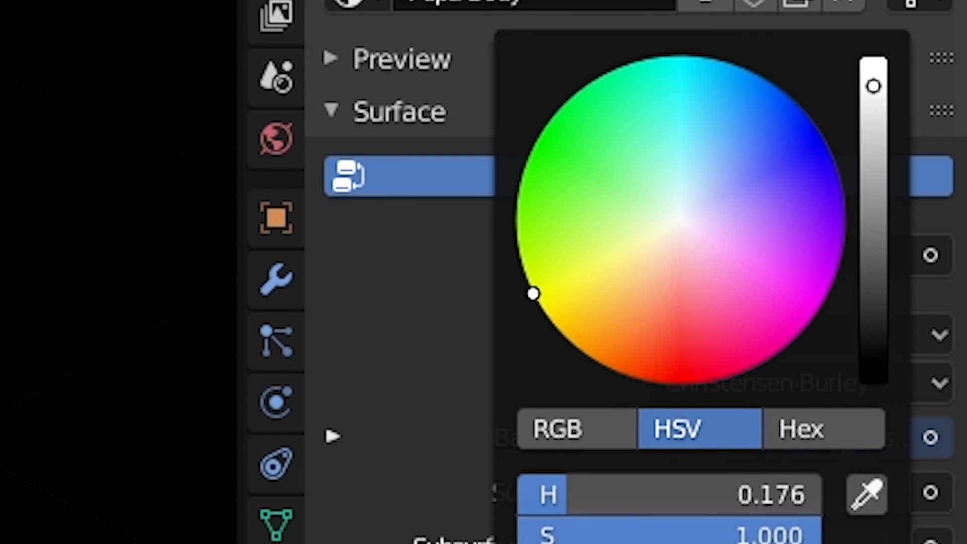
left_click_drag(533, 293, 817, 130)
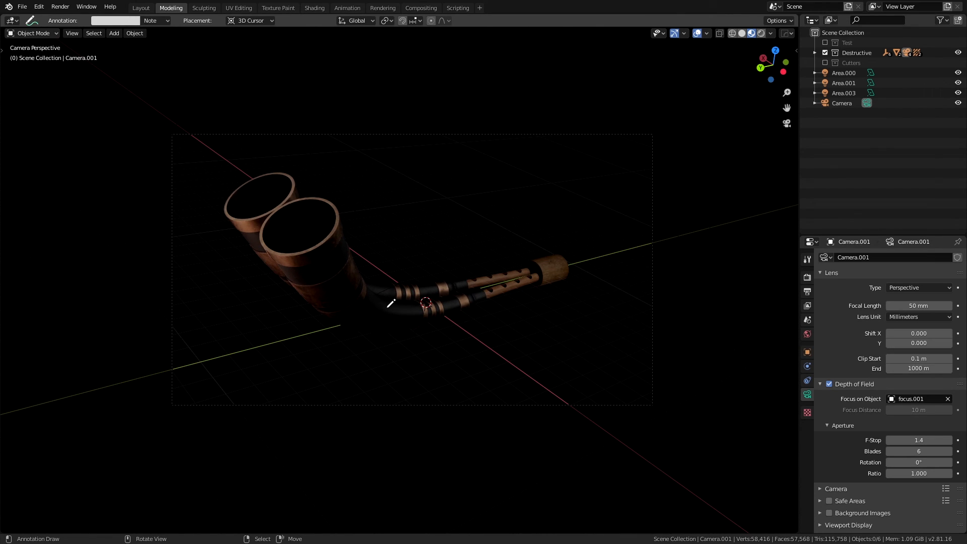
mouse_move(741, 161)
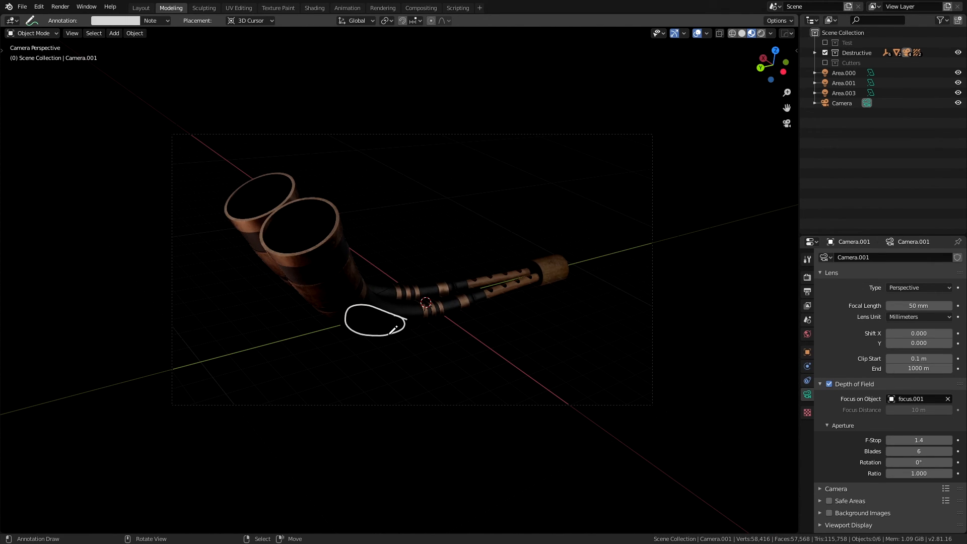
- Sketch a white annotation loop just below the horn's bend
left_click_drag(407, 321, 444, 308)
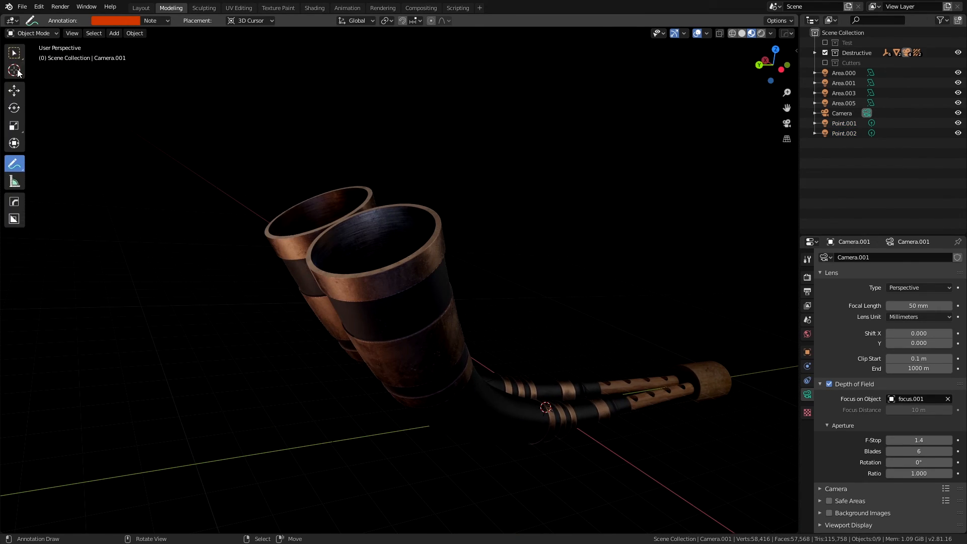
- Switch back to the Select Box tool
left_click(844, 123)
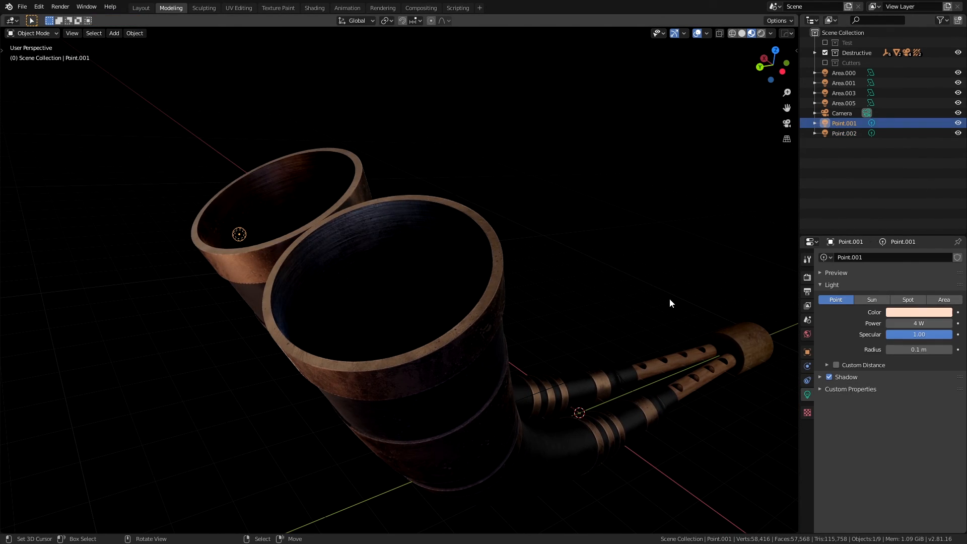
- Draw two orange annotation strokes over the horn's pipes near its bend
left_click(844, 133)
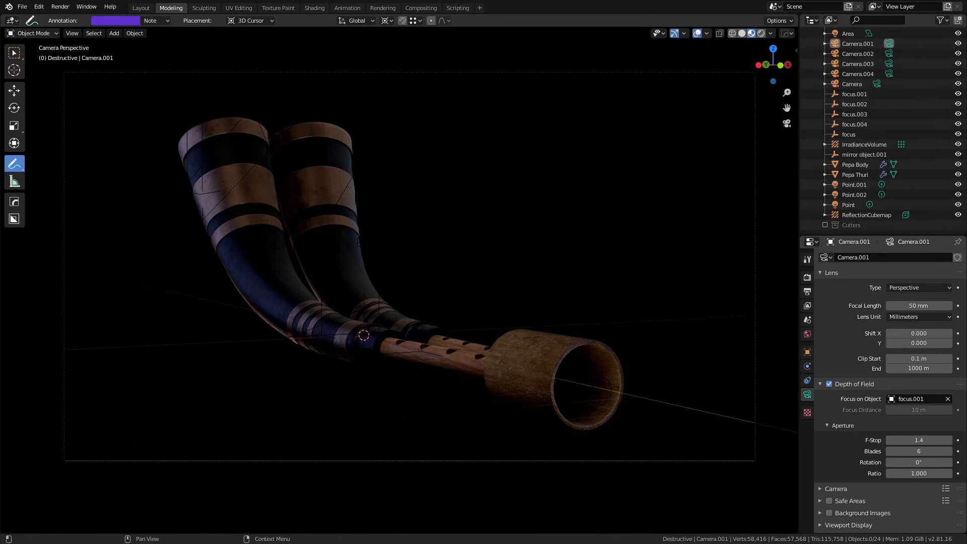
left_click_drag(209, 283, 345, 379)
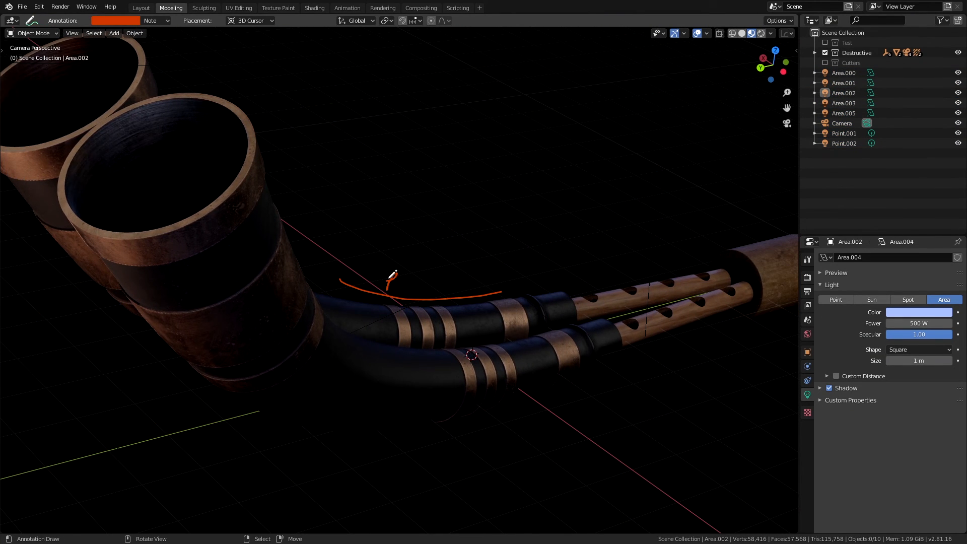
left_click_drag(385, 277, 527, 271)
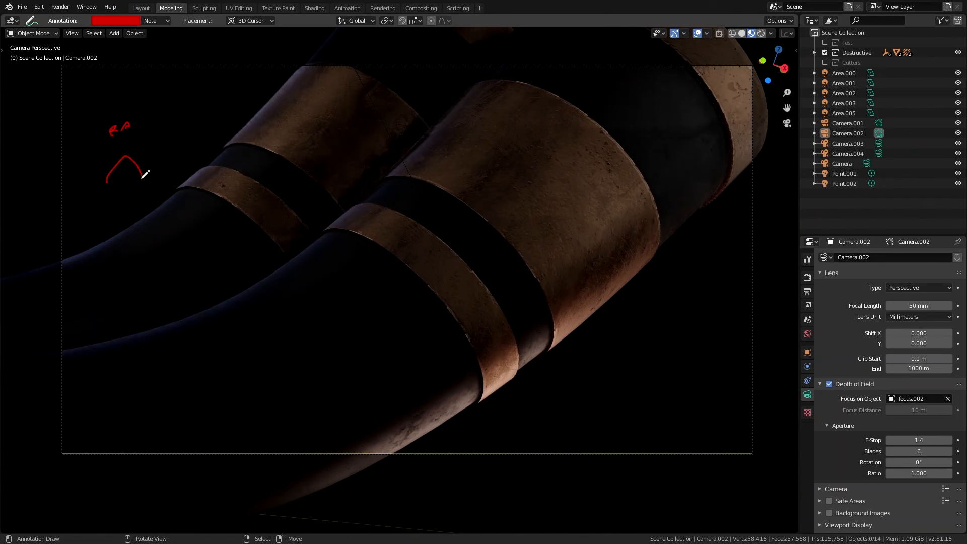
- Sketch red annotation notes in the top-left of the Camera.002 close-up
left_click_drag(407, 228, 626, 331)
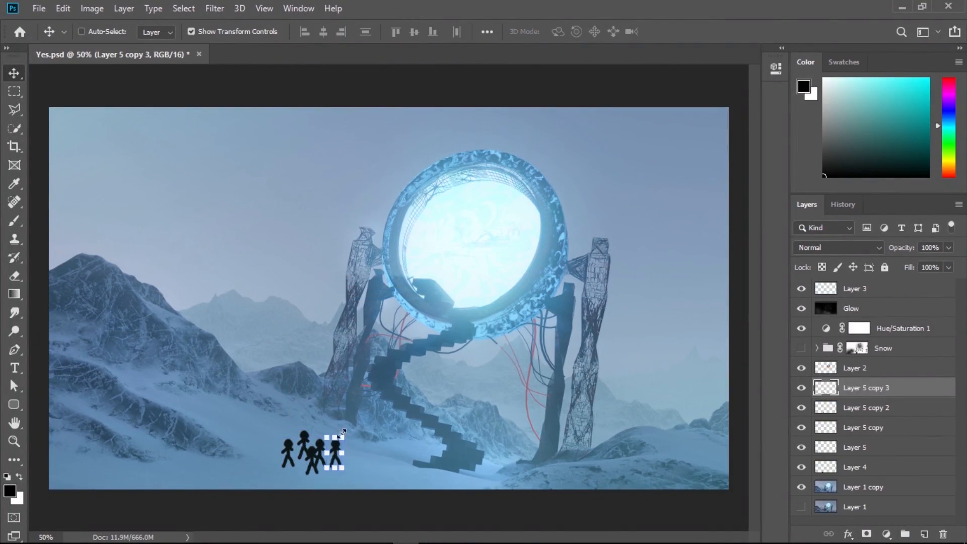
- Select one of the Layer 5 copy silhouette figure layers
left_click(862, 428)
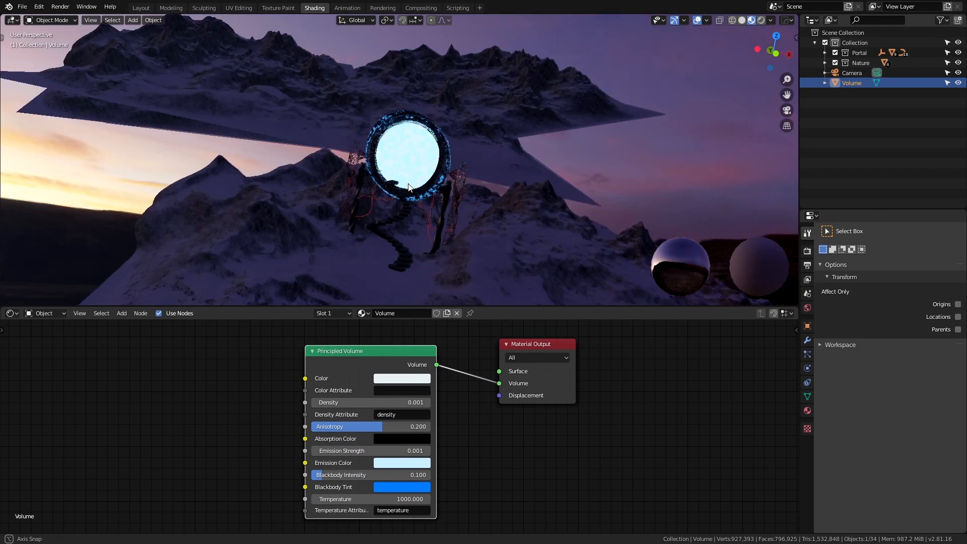
- View the portal scene through its active camera
key("KP_0")
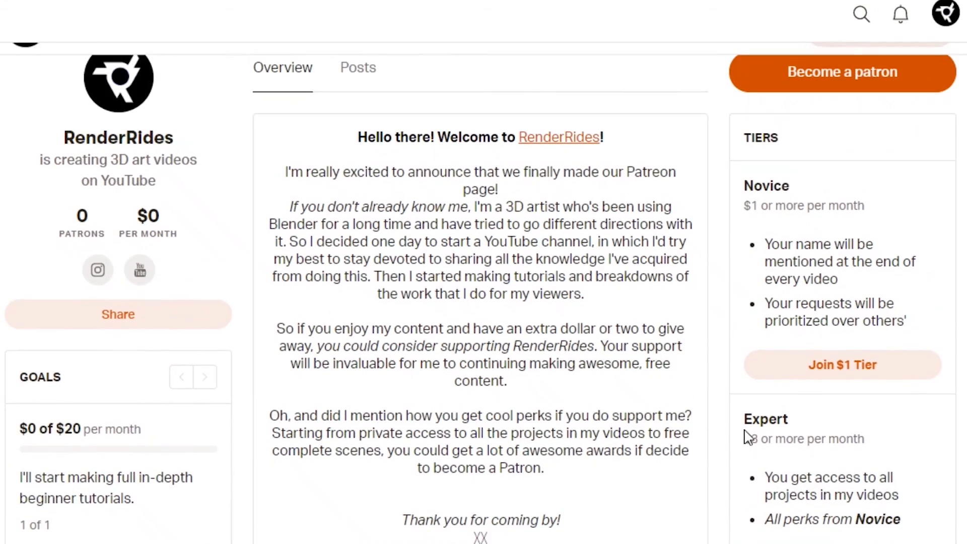
- Open the Arctic Sci Fi Scene Gumroad listing and scroll down its page
left_click(840, 72)
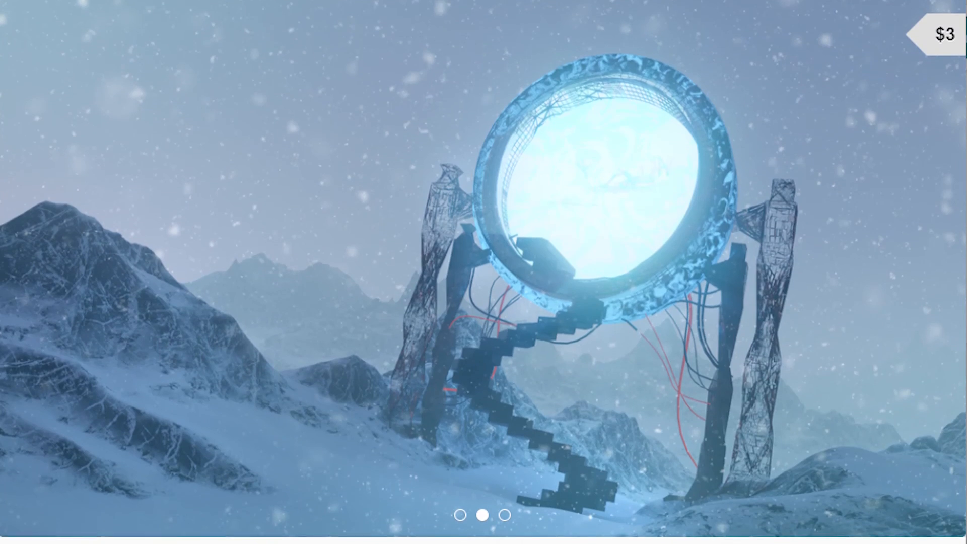
scroll("down", 3)
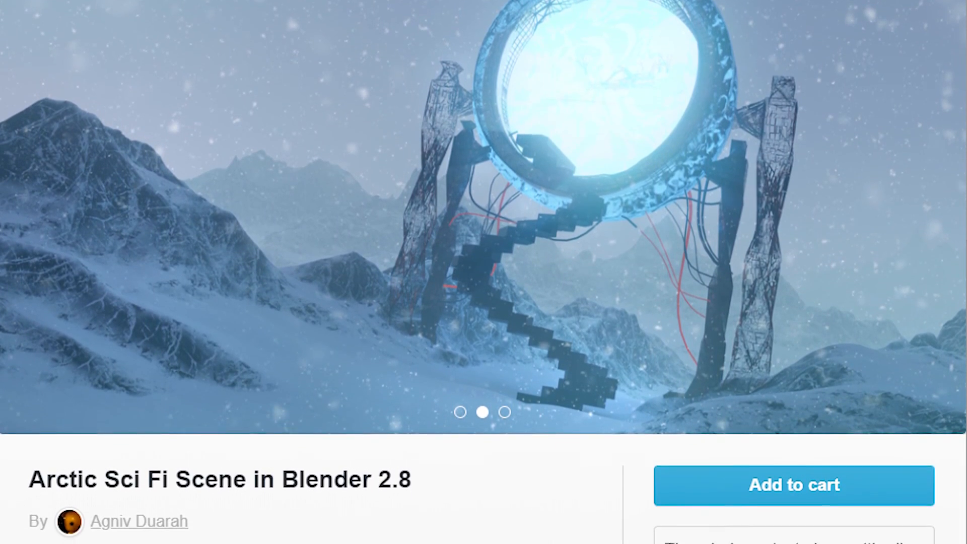